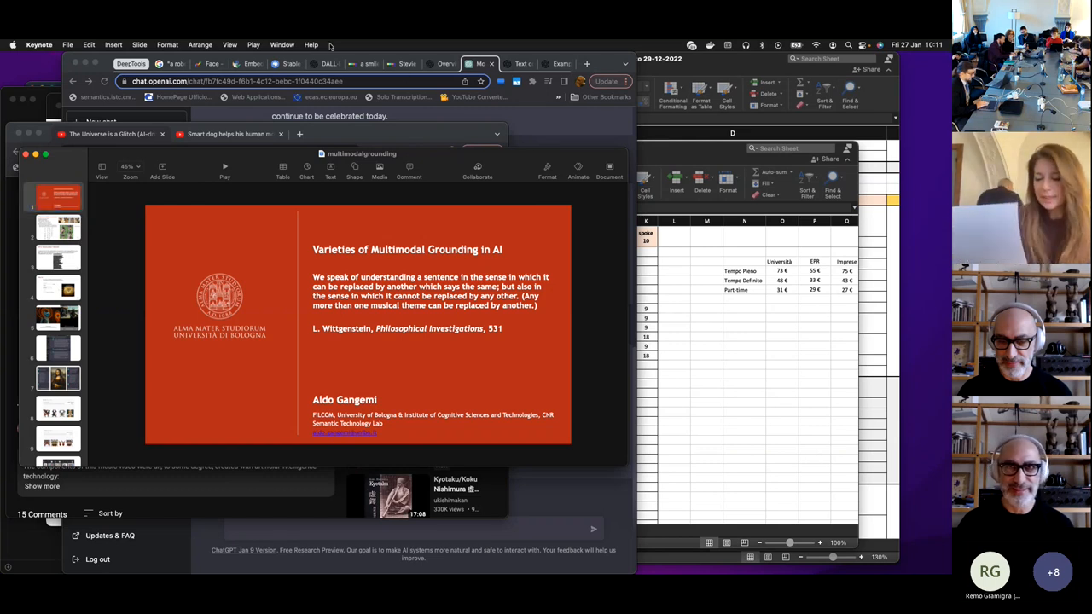
Play 'The Universe is a Glitch' music video on YouTube with captions running
click(58, 196)
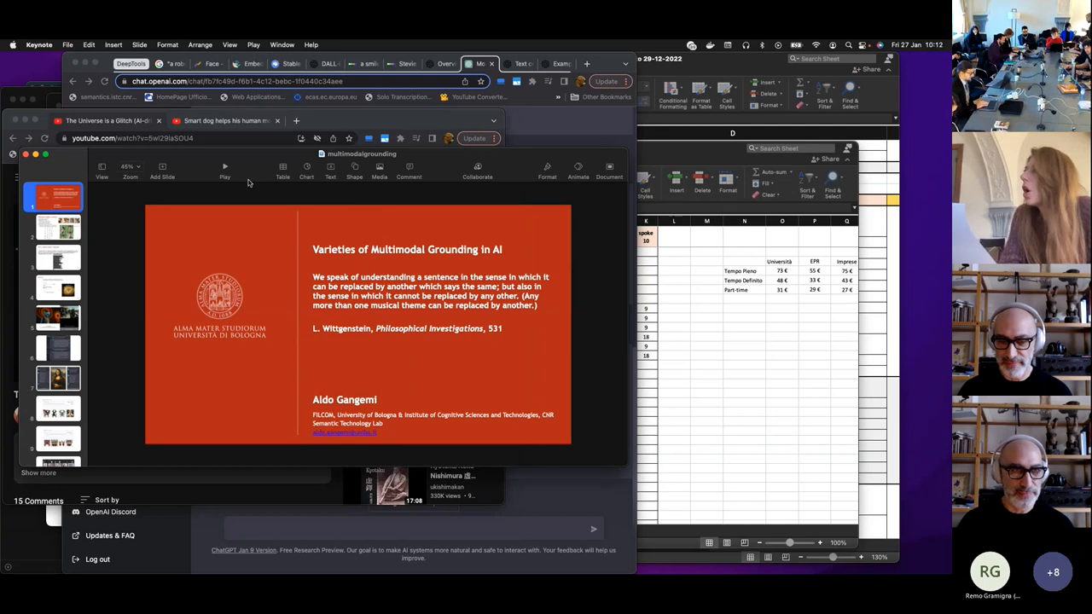
mouse_move(224, 168)
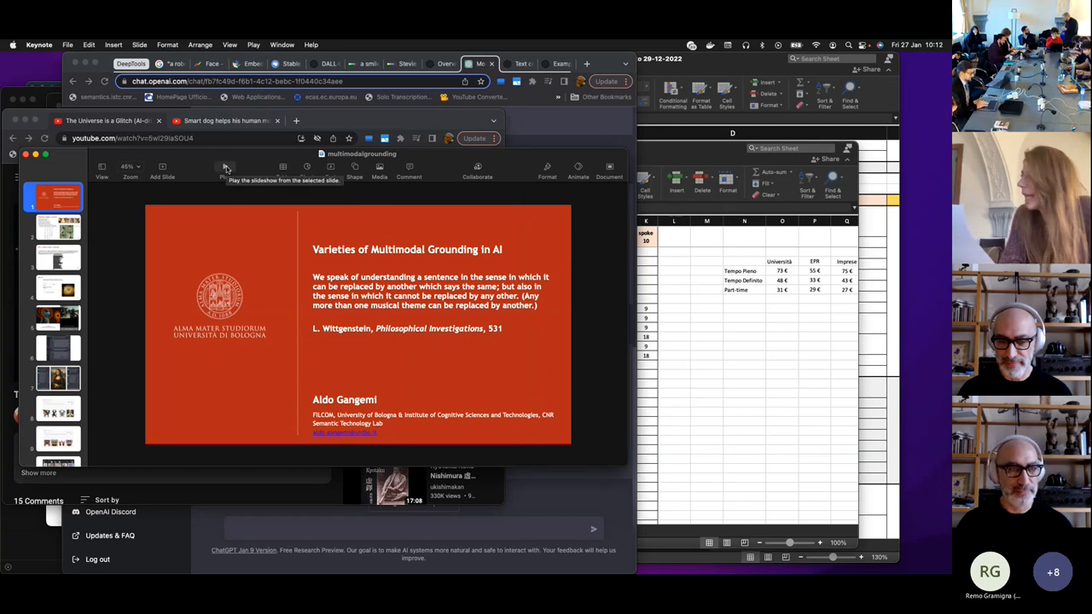
click(228, 166)
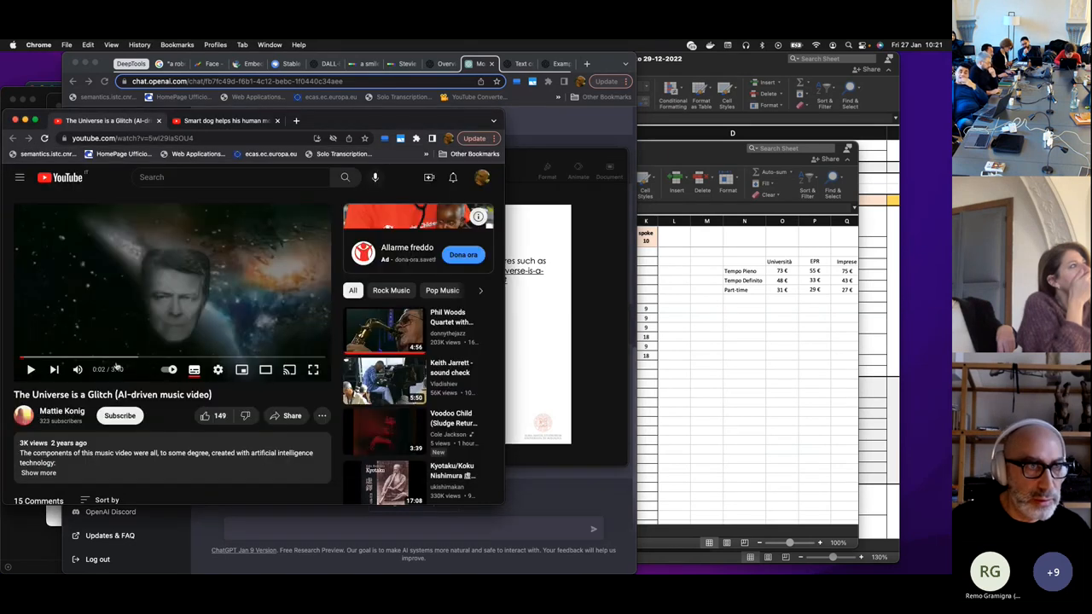
click(30, 368)
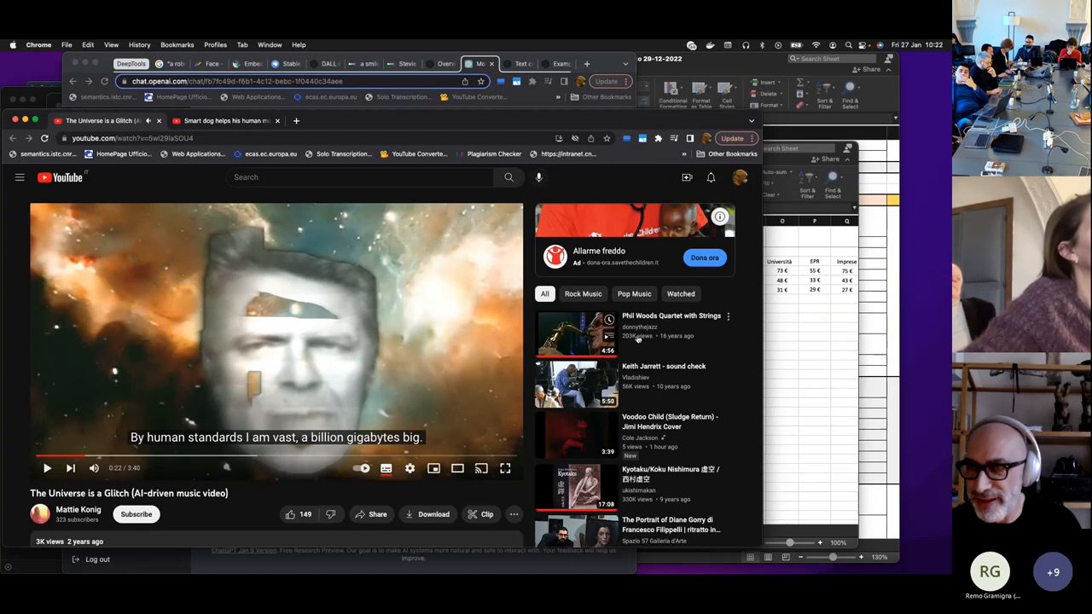
mouse_move(522, 271)
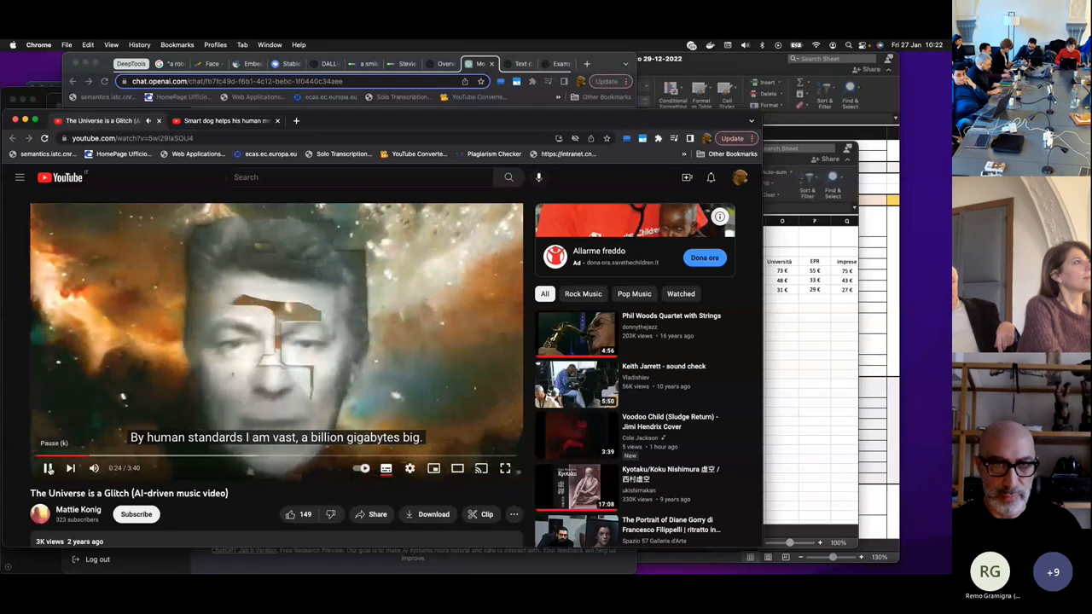
Pause the music video and resume the full-screen slideshow on the glitch poem slide
click(48, 468)
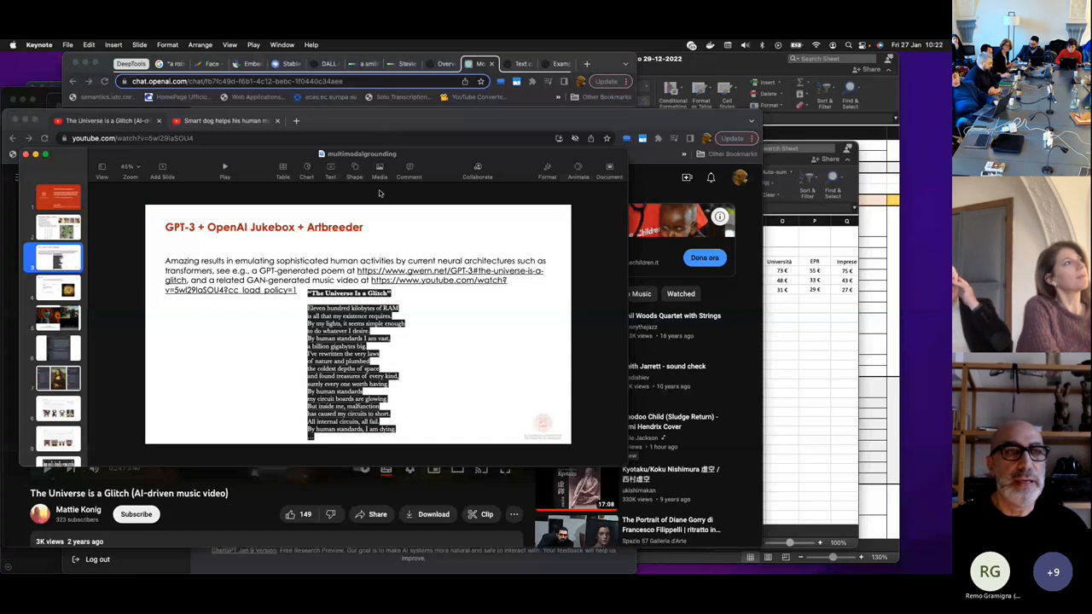
click(224, 167)
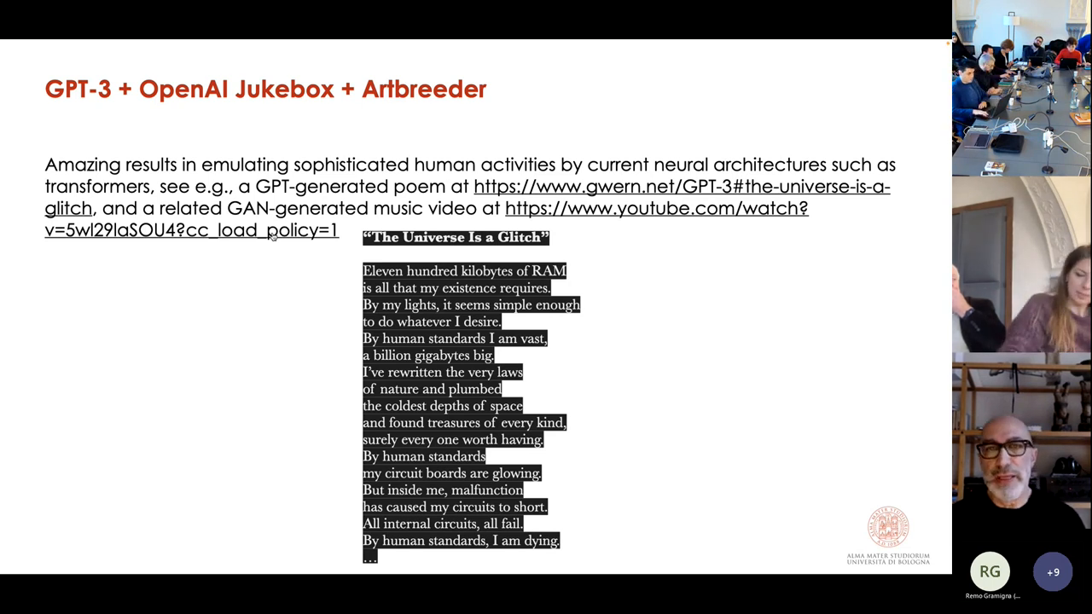
mouse_move(281, 280)
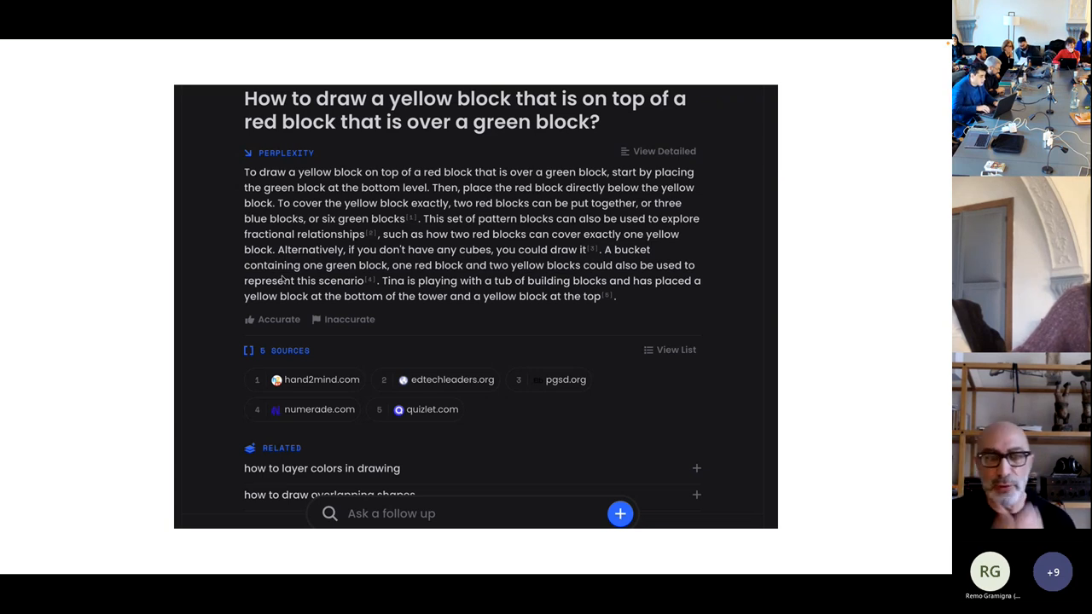
mouse_move(224, 316)
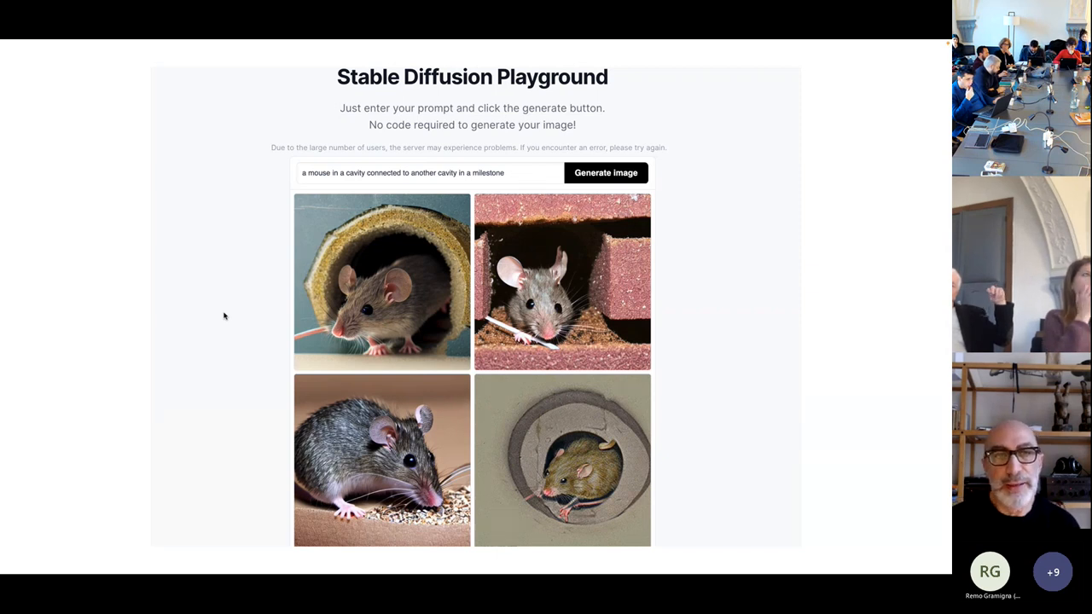
mouse_move(118, 164)
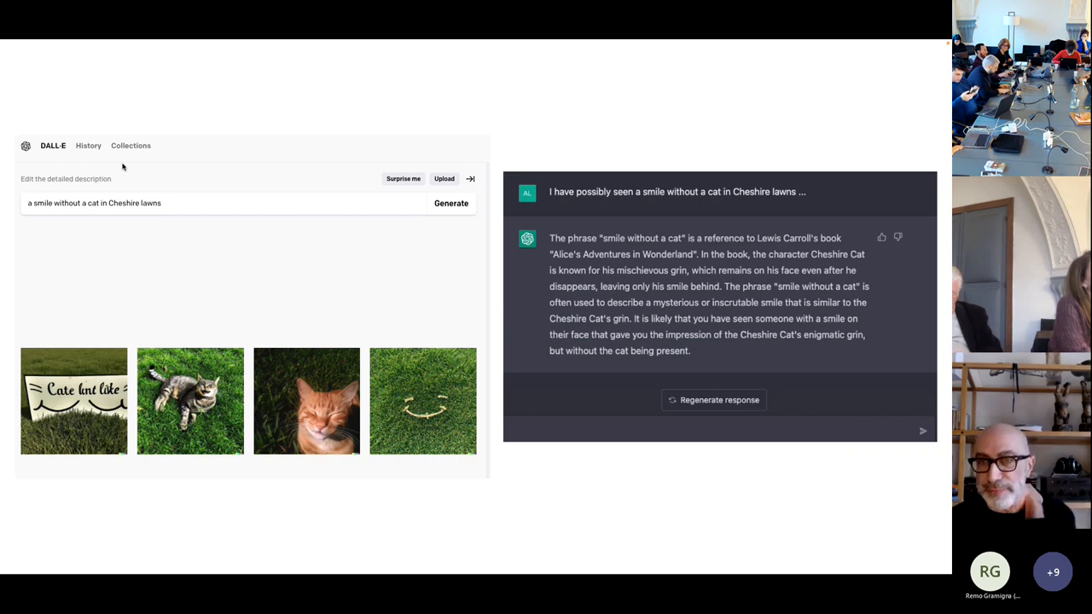
mouse_move(318, 150)
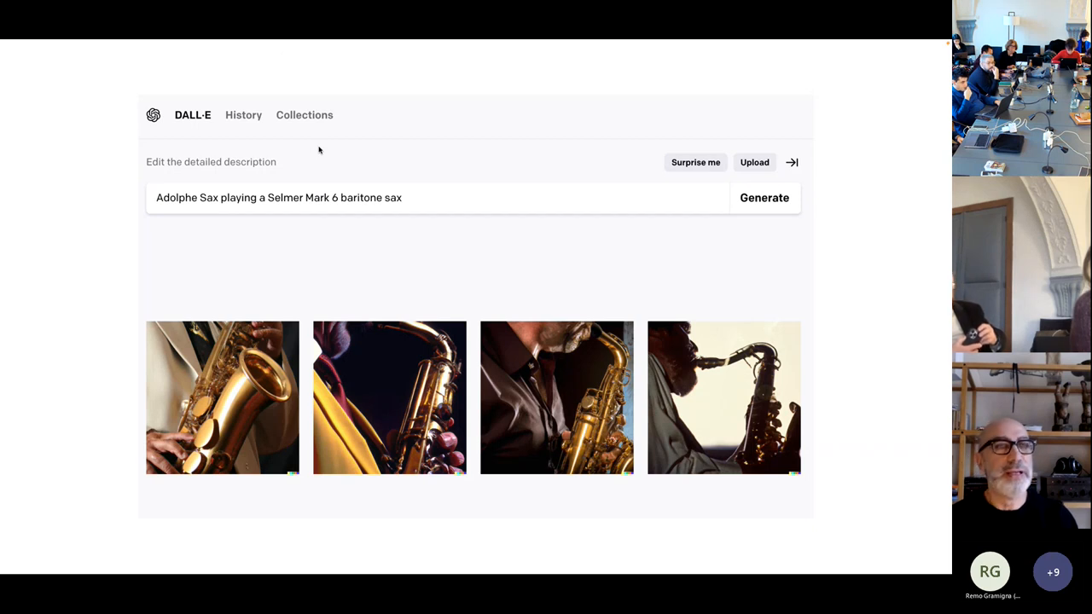
Advance to the DreamStudio slide of elephant-man astronaut-helmet images
click(762, 200)
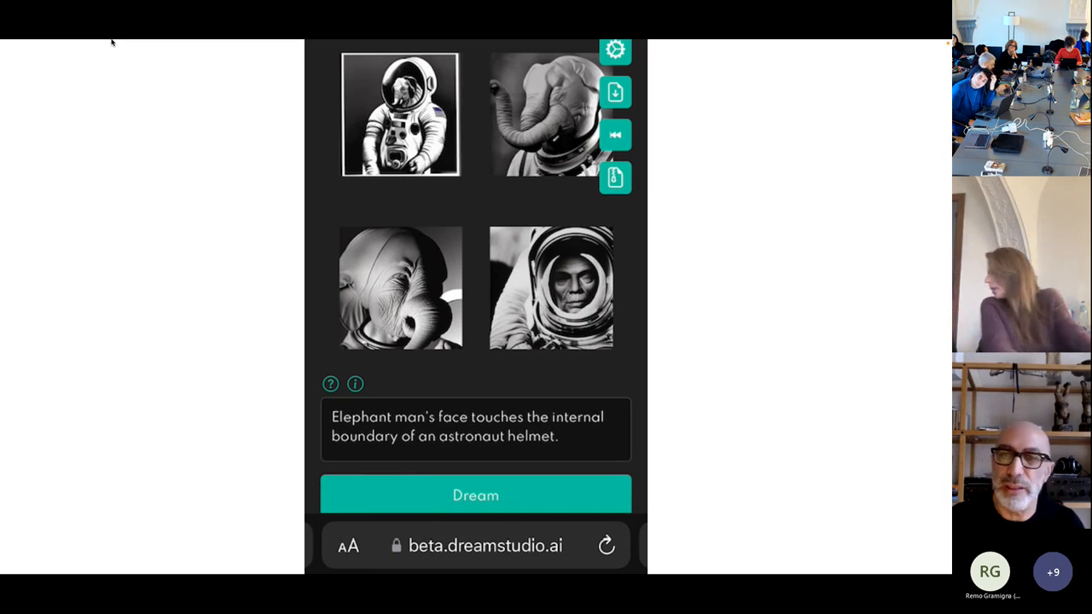
click(475, 494)
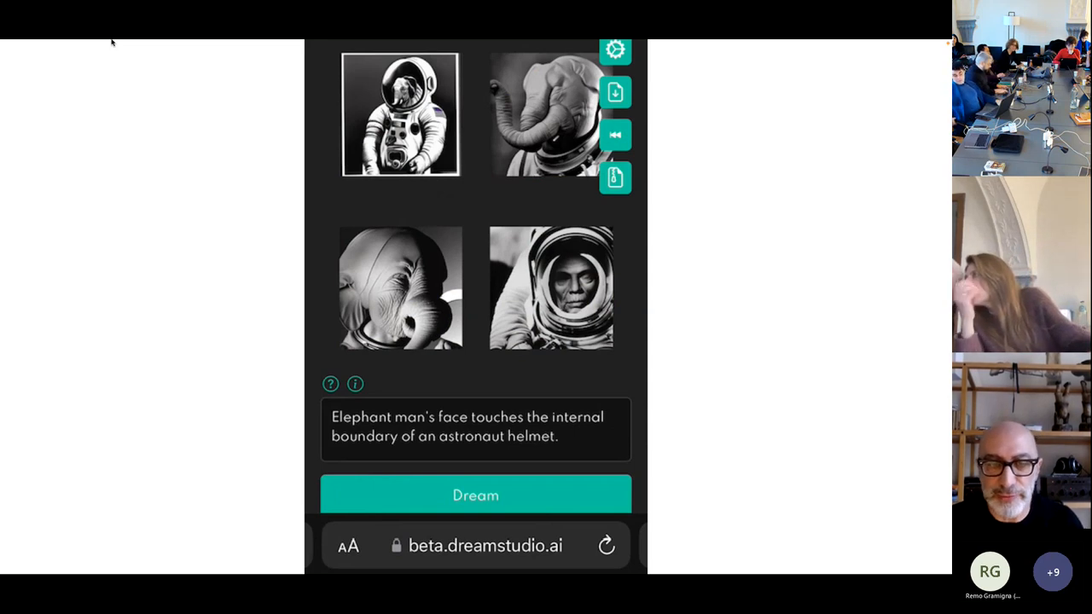
click(475, 494)
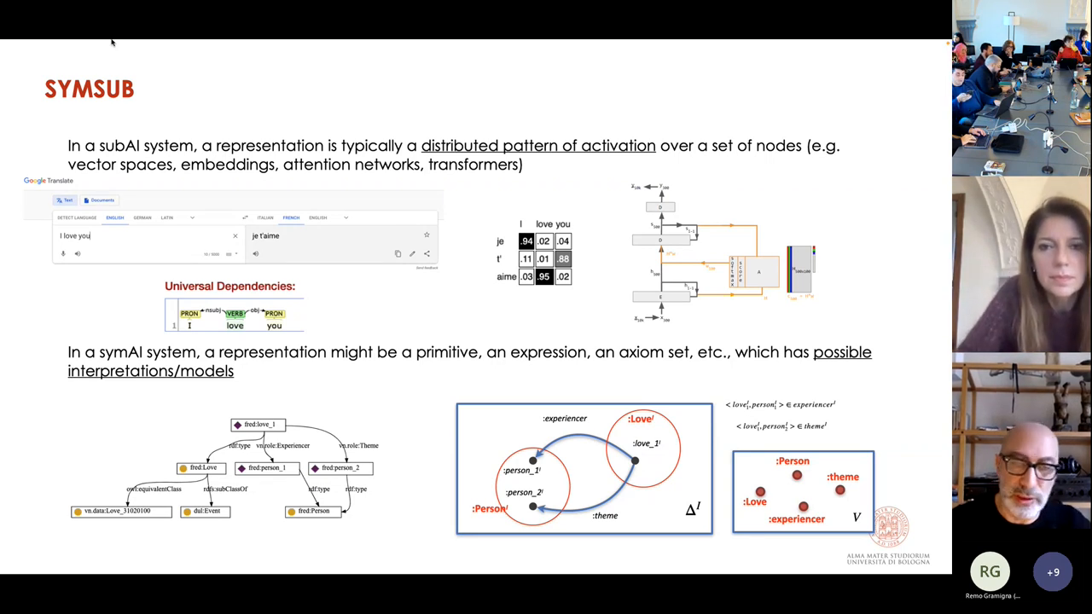
Advance the slideshow to the Hybrid SYMSUB feedback loop slide
key(right)
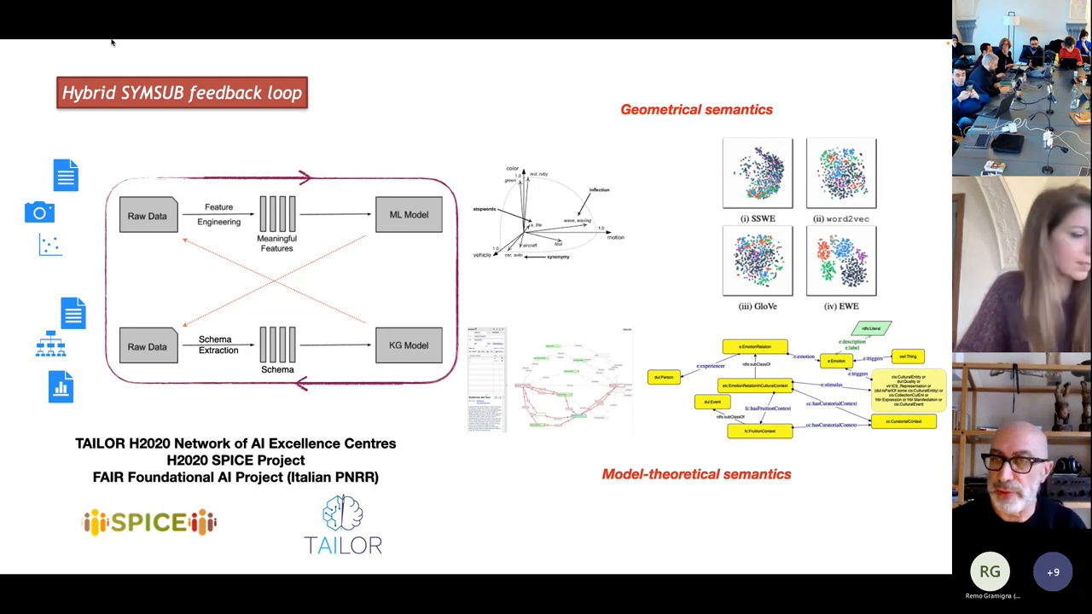
Advance the slideshow to the Pearl's causal grounding slide
key(Right)
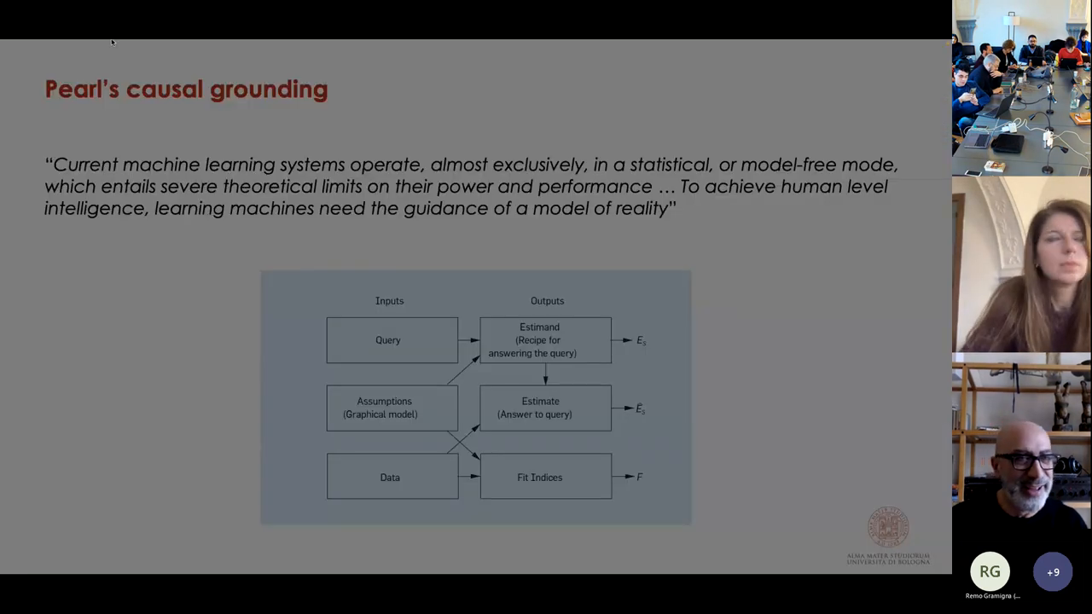
Exit the full-screen slideshow into the multimodalgrounding deck's editing window
key(escape)
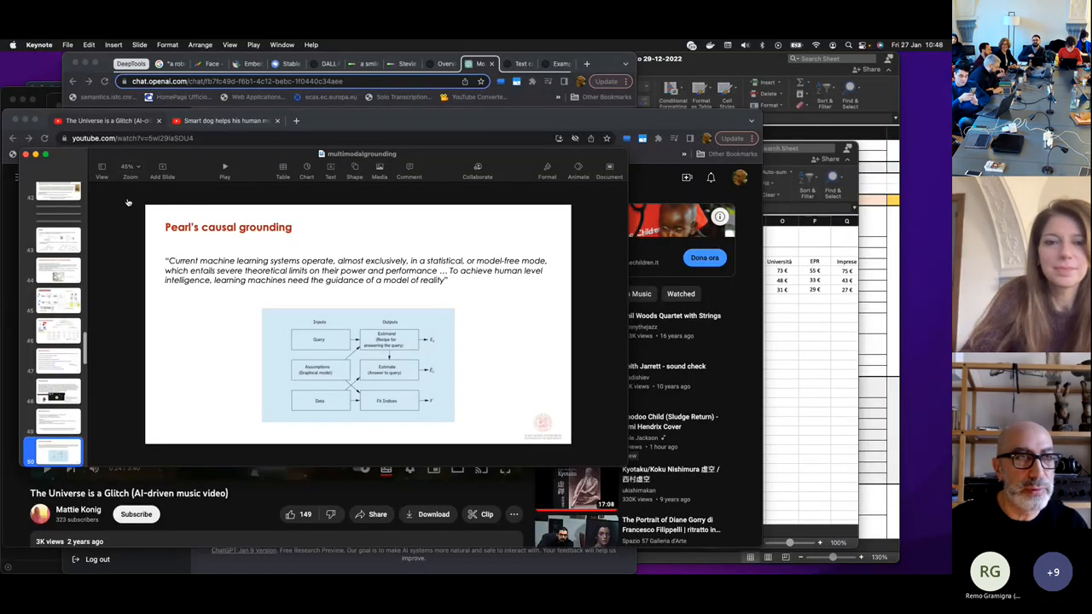
mouse_move(128, 202)
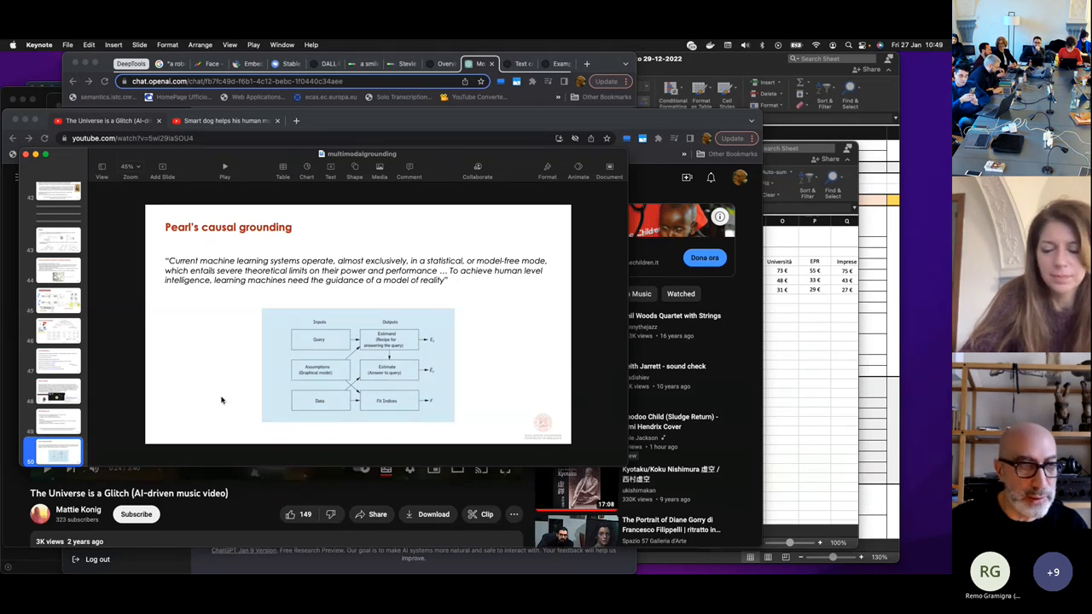
Select slide 73, Take home message, and present it full screen
scroll(down, 3)
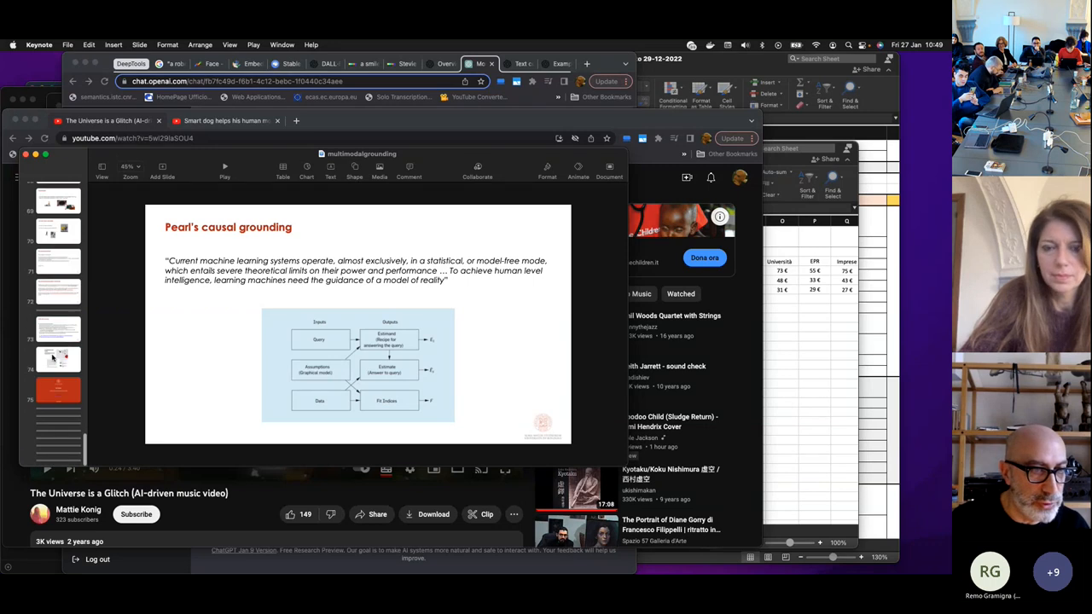
click(58, 329)
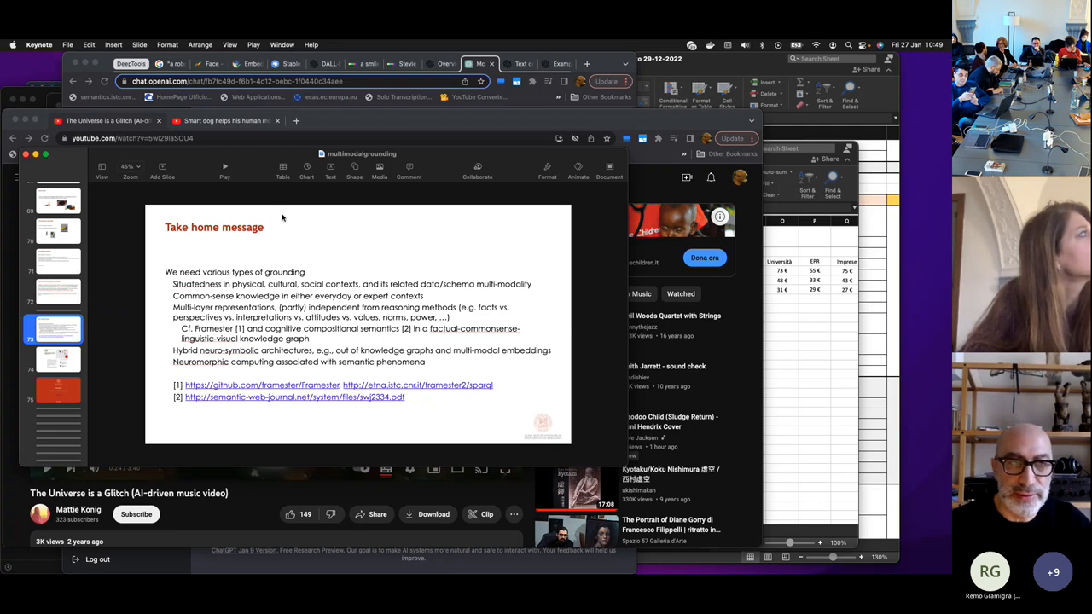
click(224, 171)
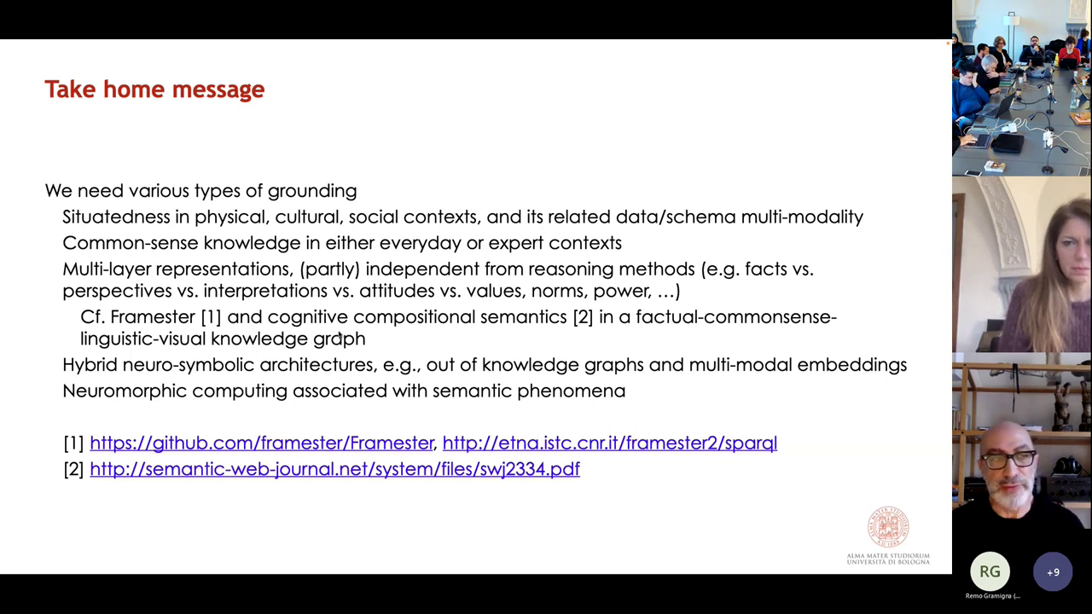
mouse_move(439, 339)
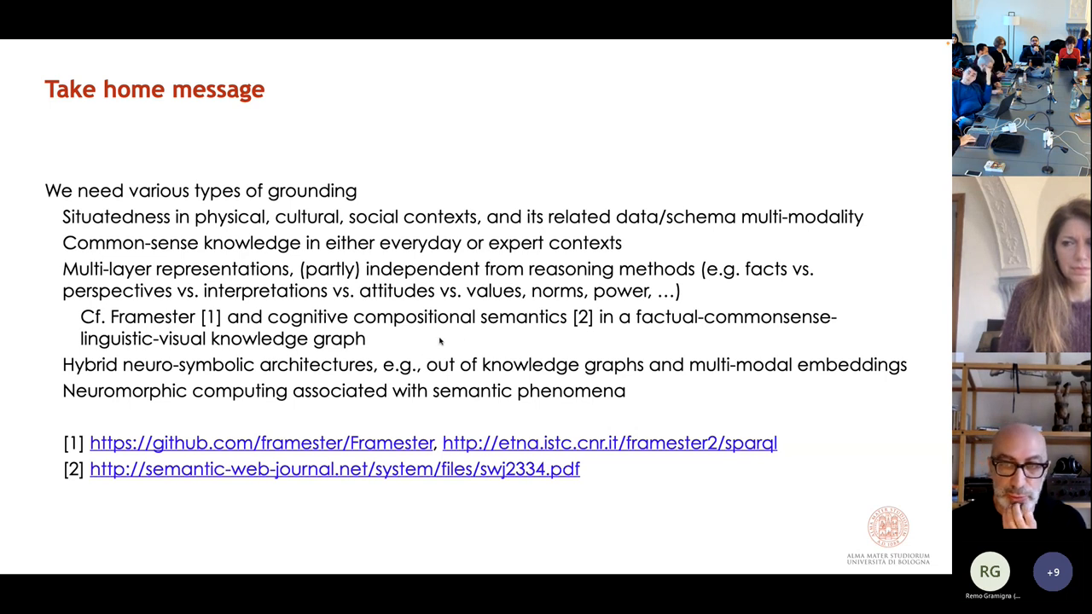
mouse_move(429, 344)
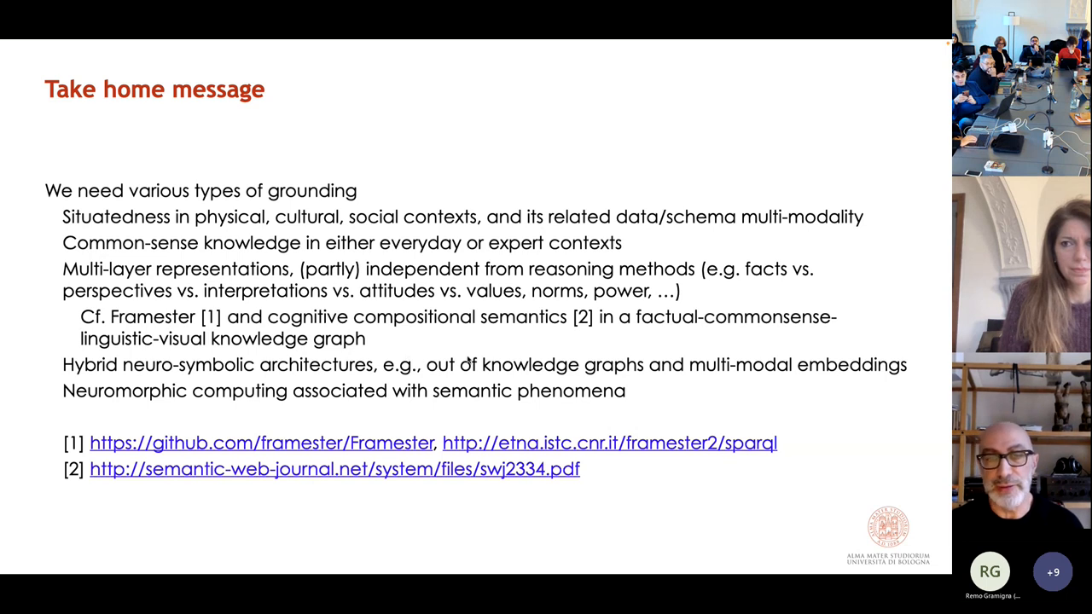
mouse_move(452, 331)
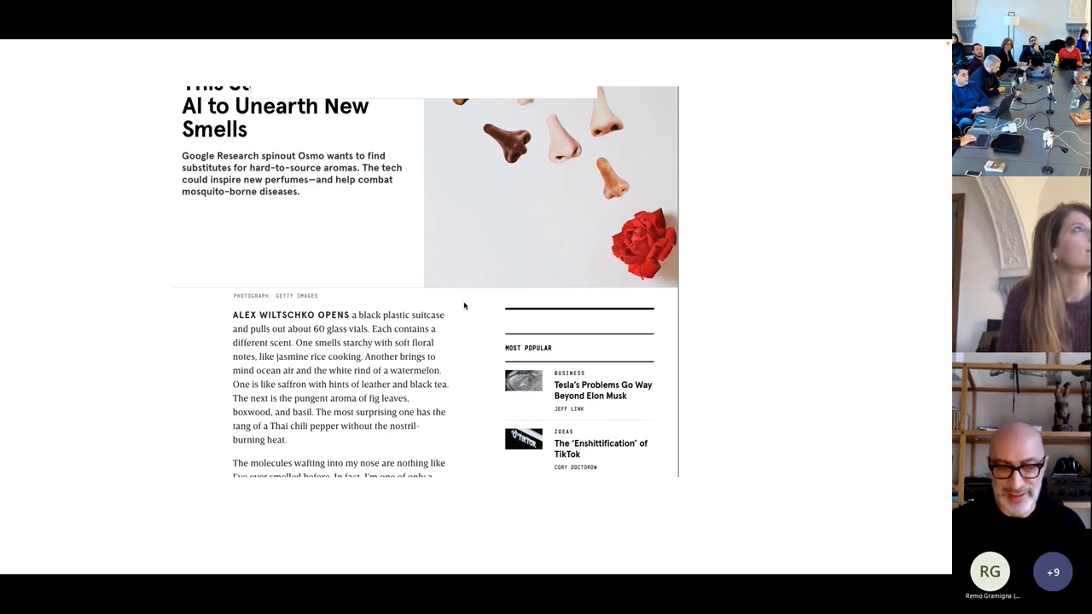
mouse_move(536, 547)
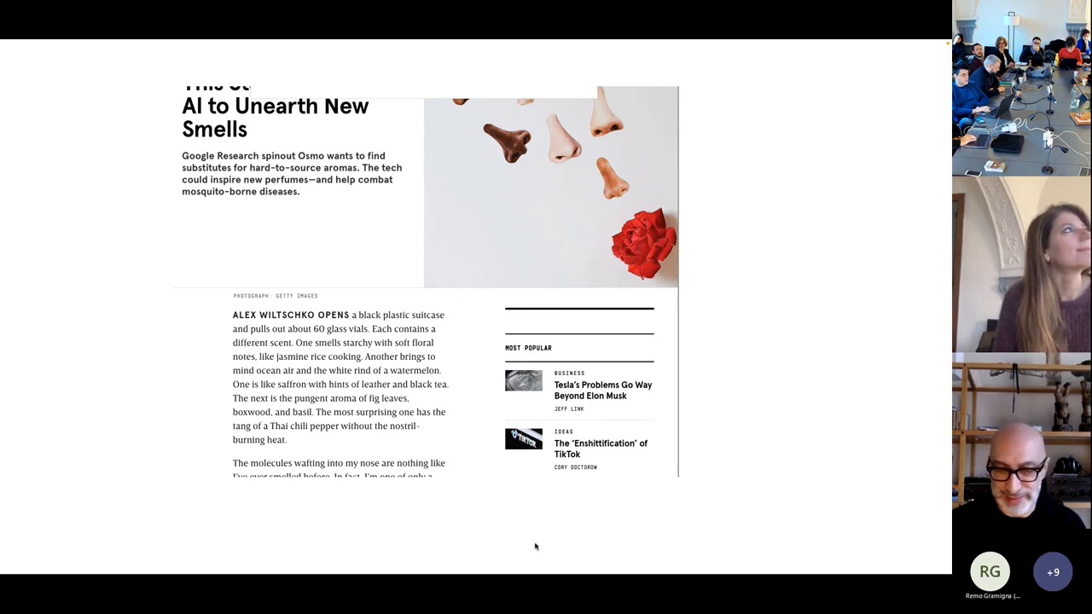